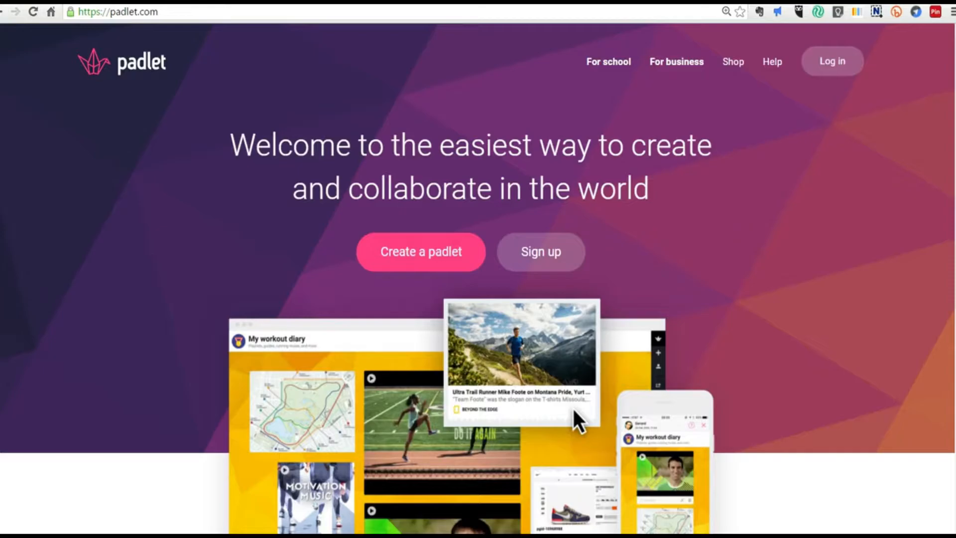
- Start a new padlet from the Padlet homepage and bring up its wallpaper choices
left_click(420, 251)
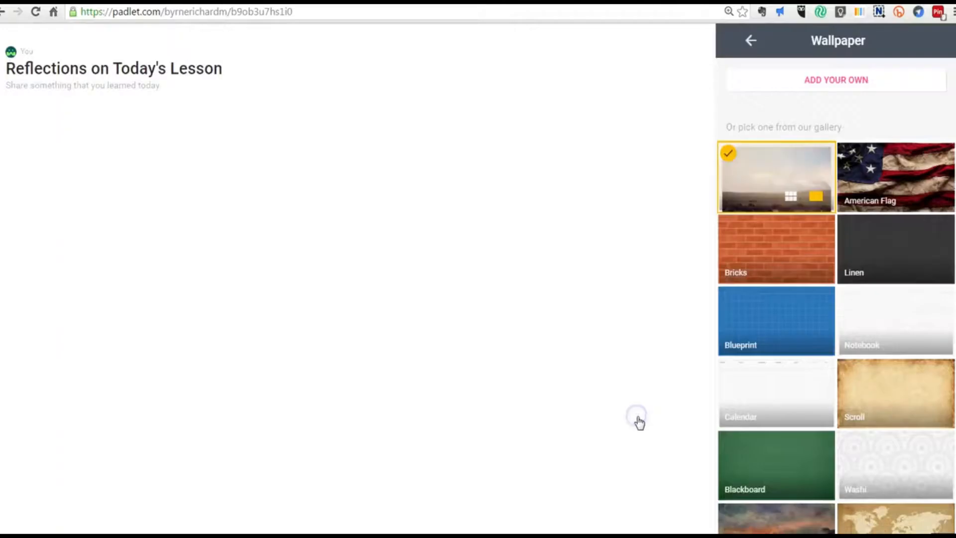
left_click(776, 178)
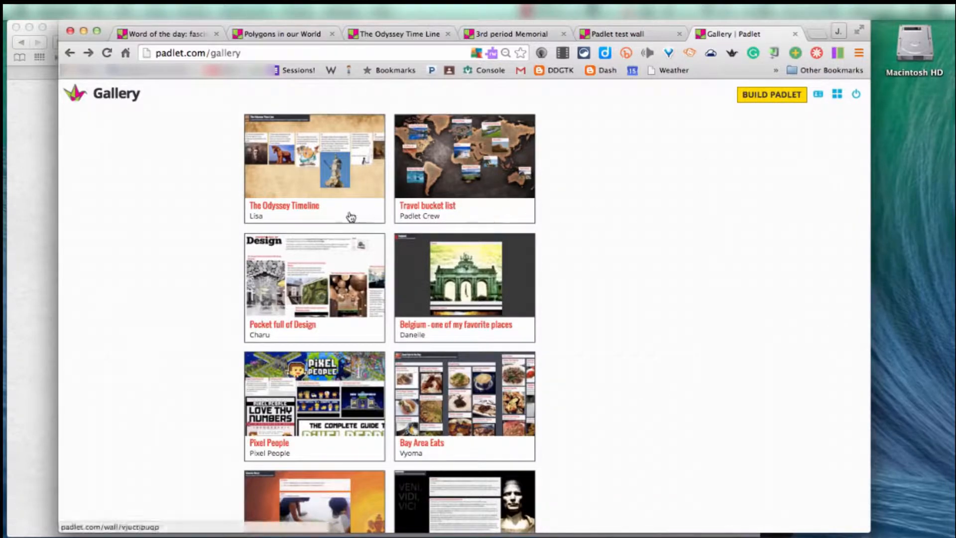
mouse_move(323, 184)
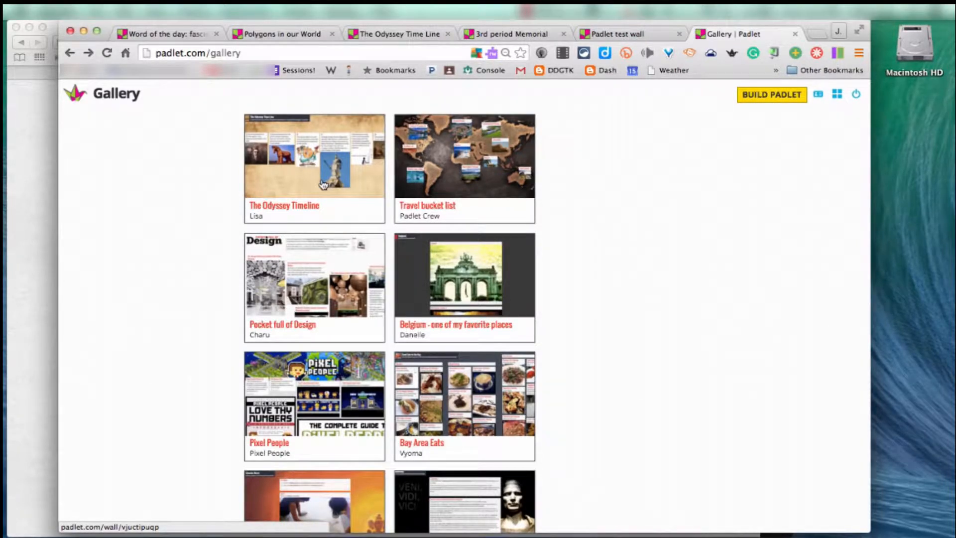
scroll("down", 3)
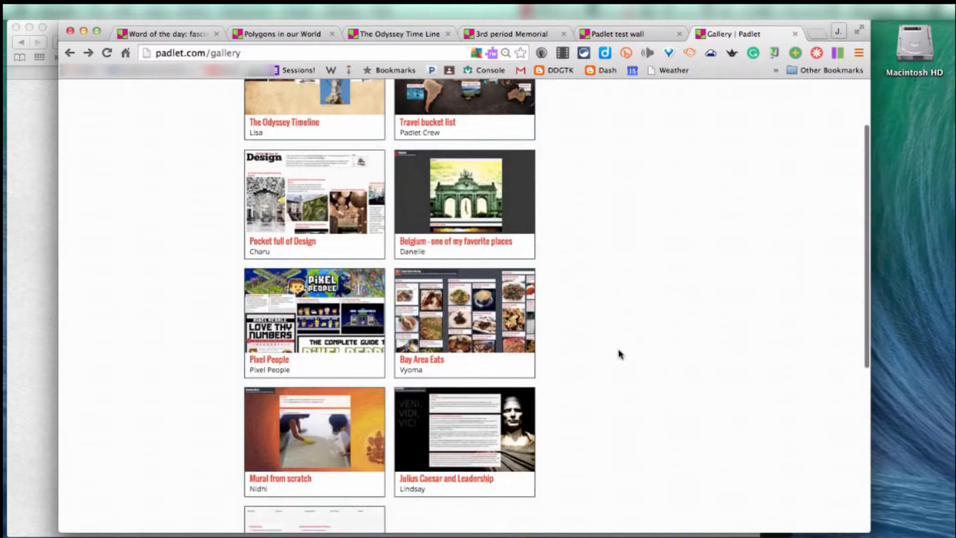
scroll("down", 3)
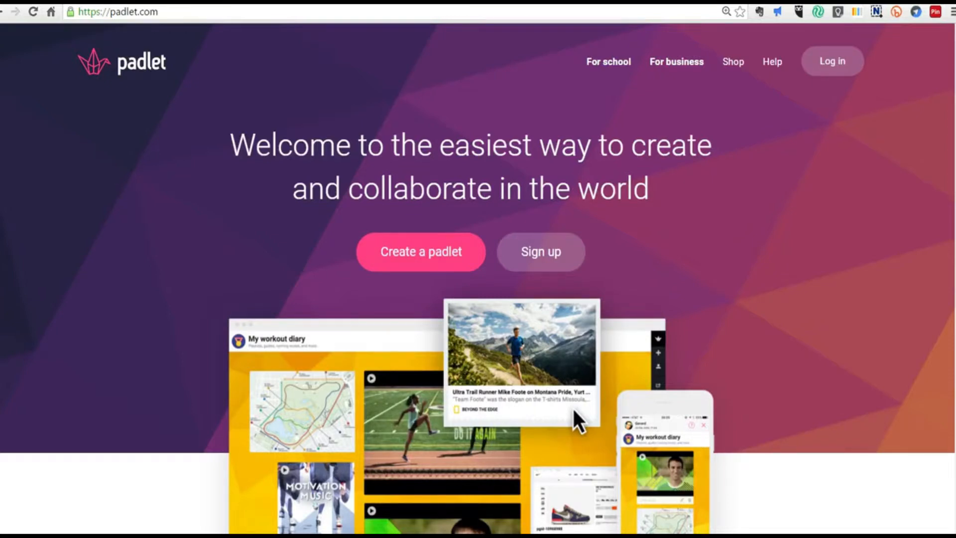
- Start a new padlet from the homepage, landing on People & Privacy with Secret access
left_click(420, 251)
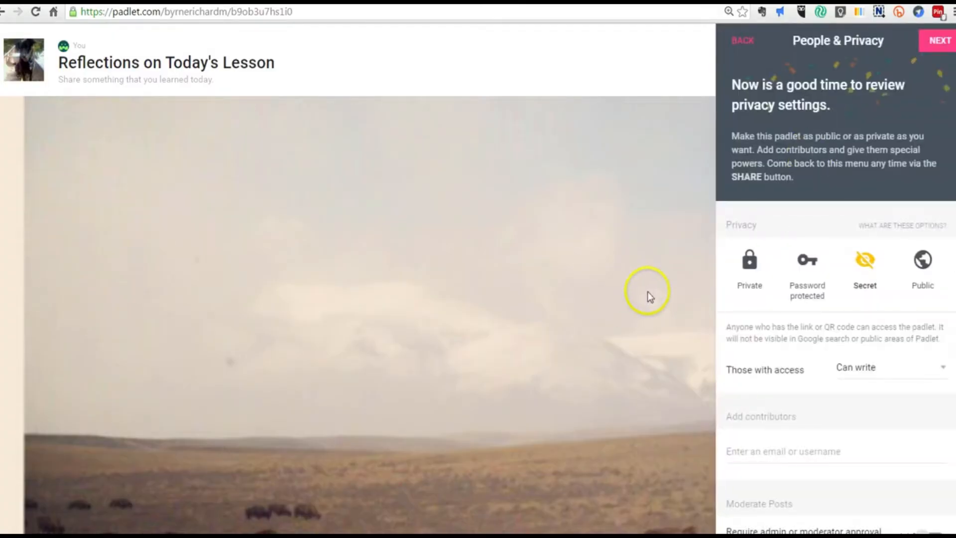
mouse_move(790, 279)
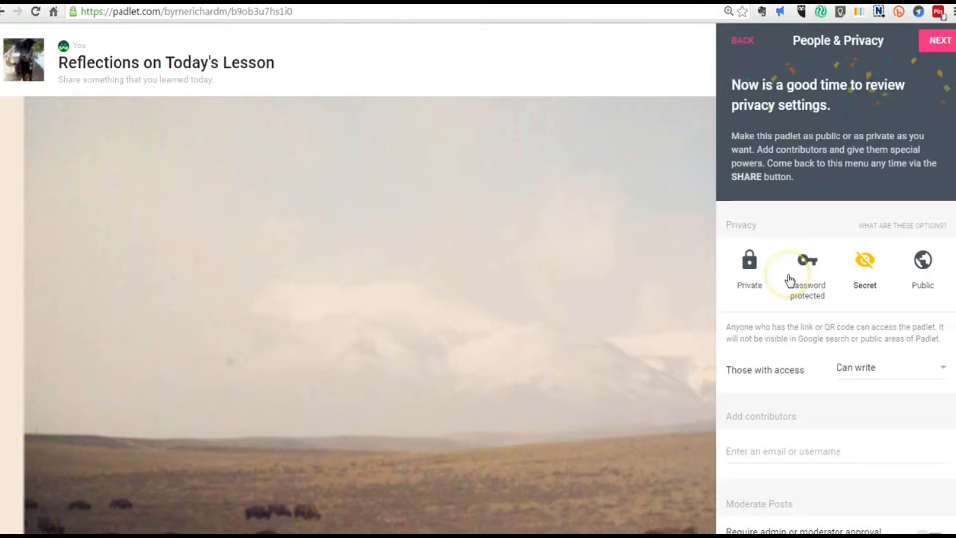
mouse_move(864, 275)
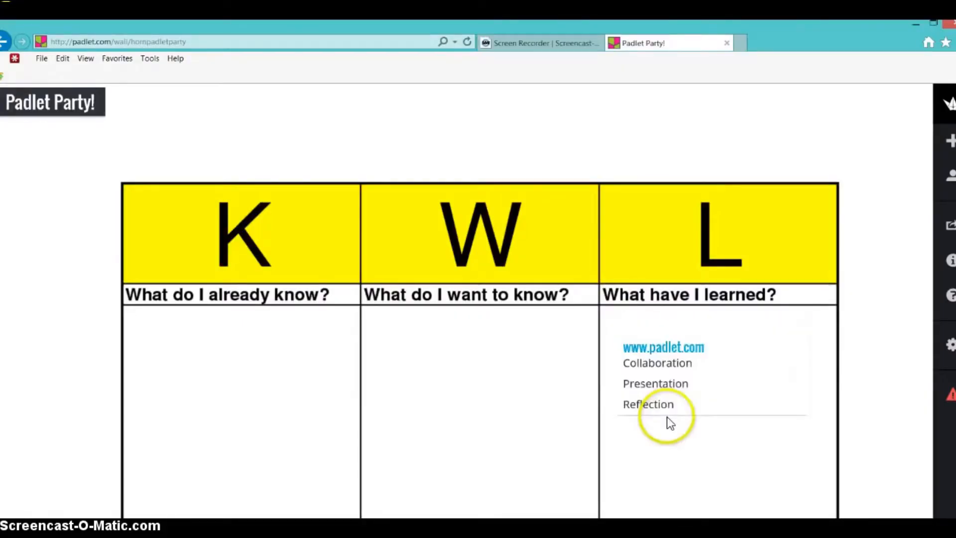
mouse_move(385, 341)
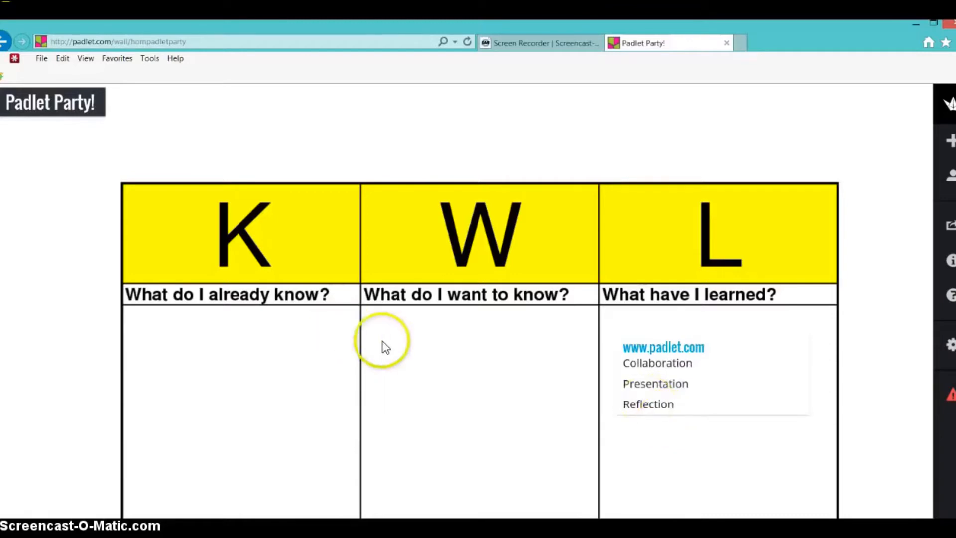
- Add a W-column post titled 'How is padlet used to Collaborate?' and reopen it for editing
double_click(383, 339)
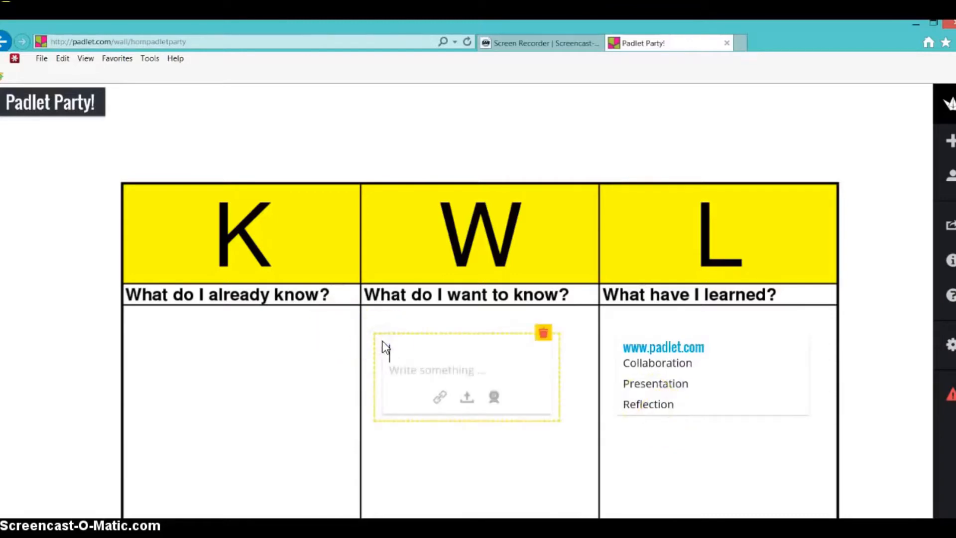
type("How is p")
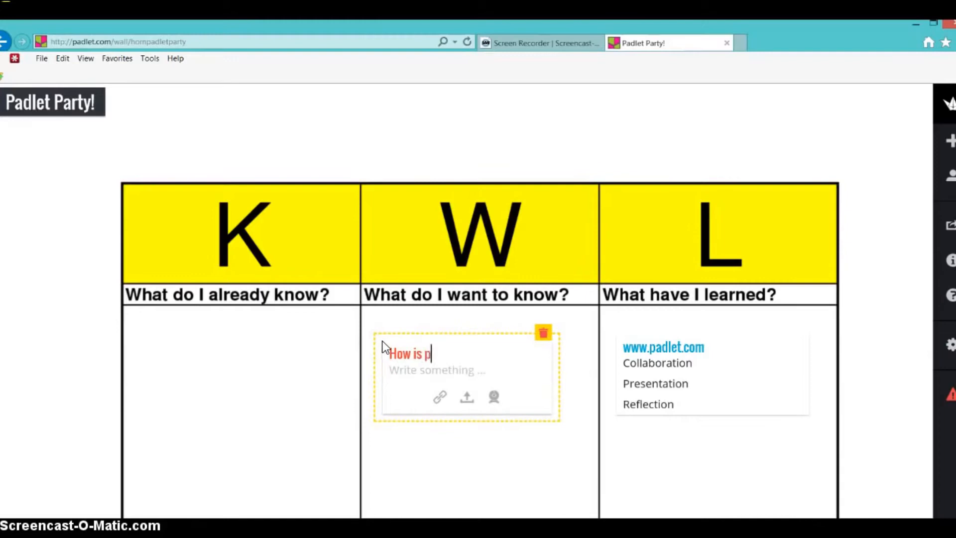
type("adlet used")
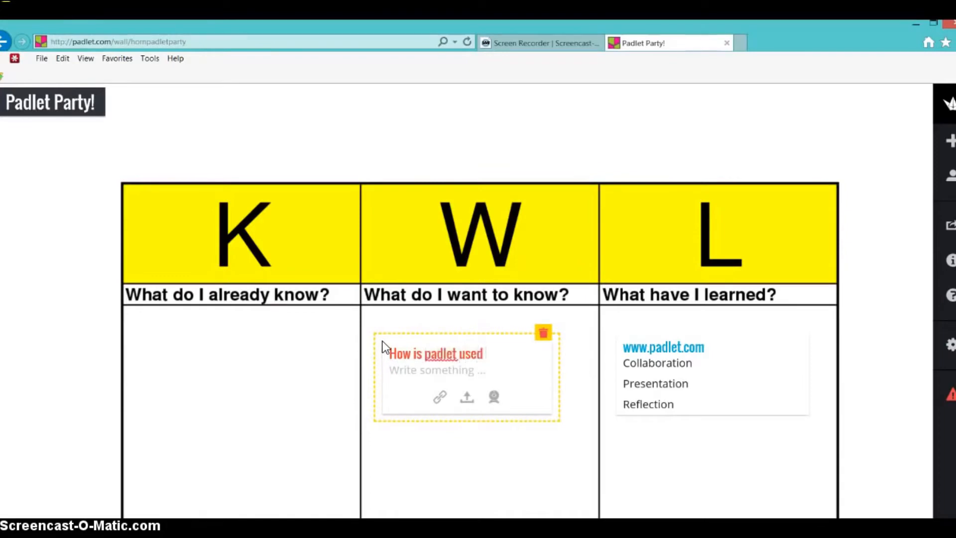
type("to Collaborate")
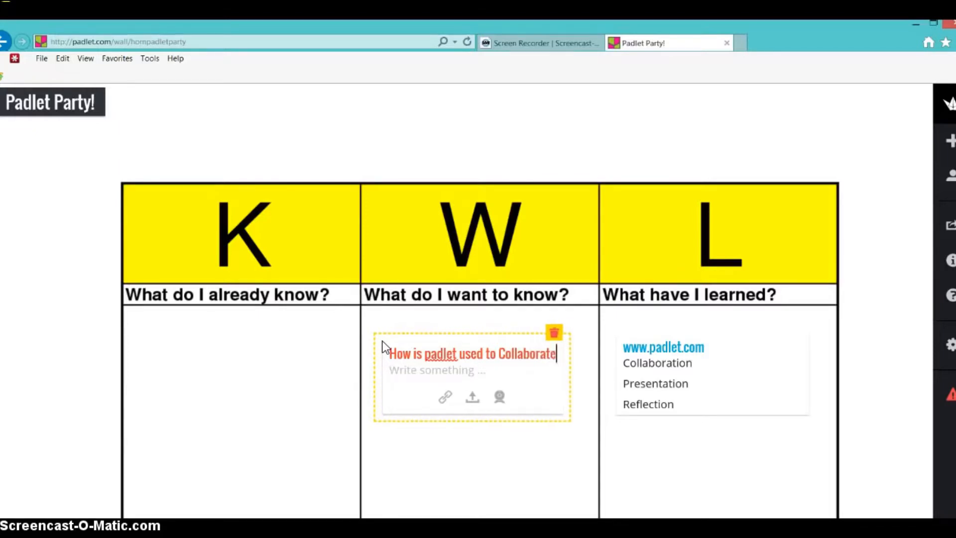
type("?")
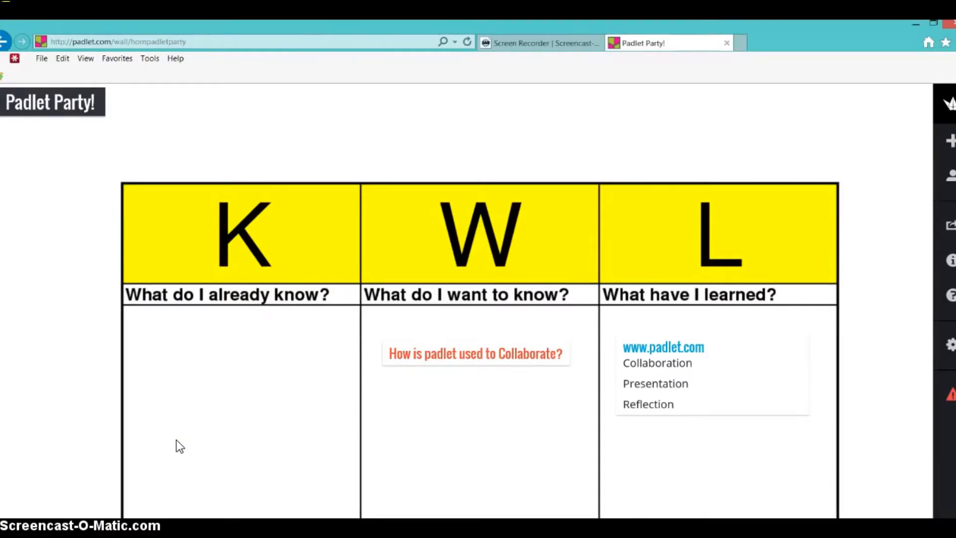
mouse_move(493, 356)
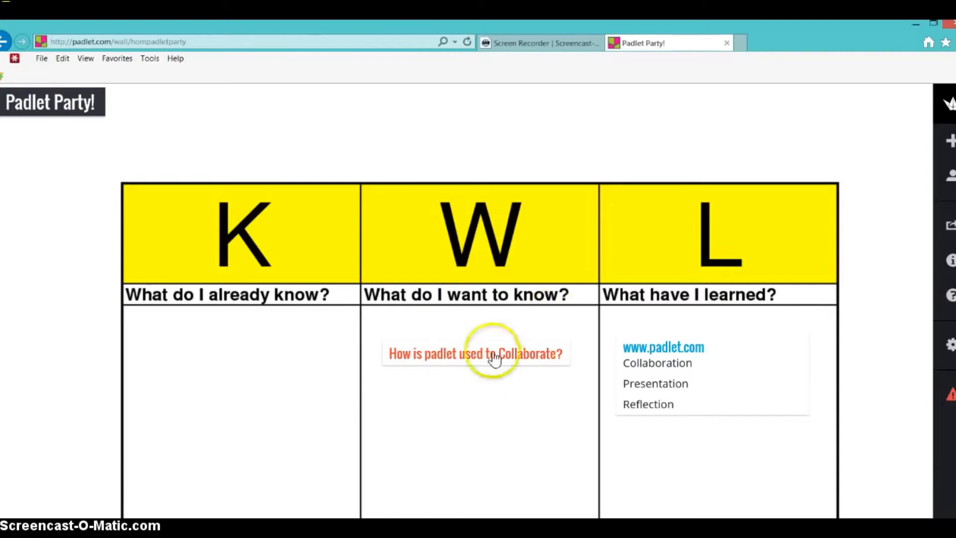
left_click(476, 353)
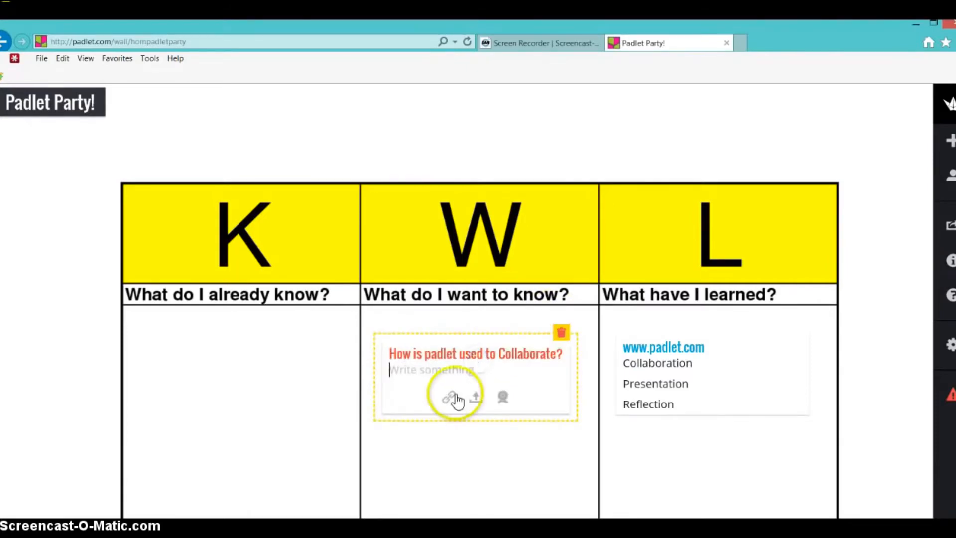